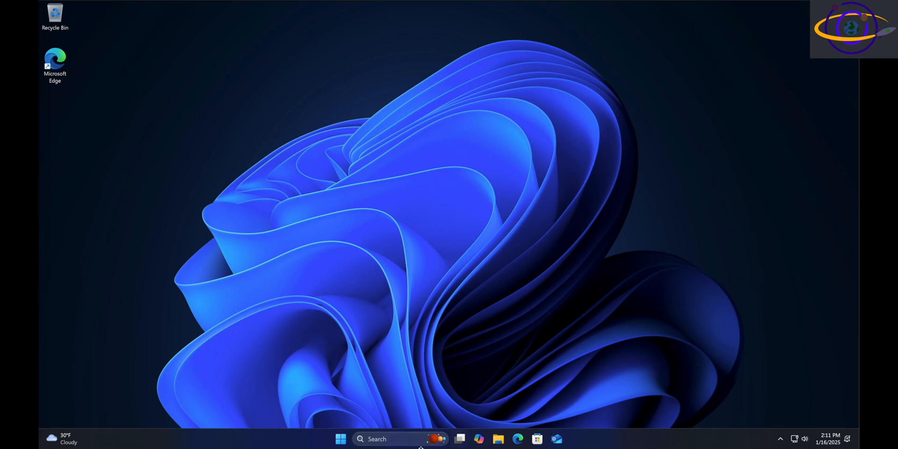
Step: Right-click empty taskbar space to show Task Manager and Taskbar settings options
right_click(421, 439)
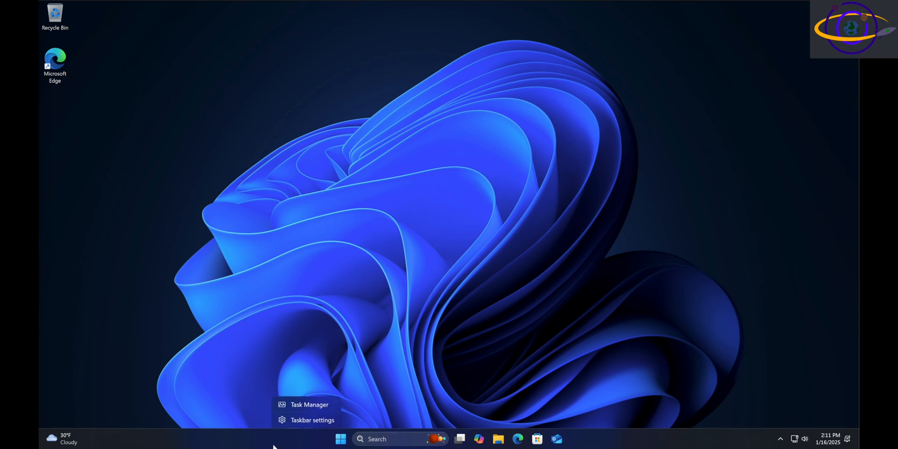
mouse_move(287, 443)
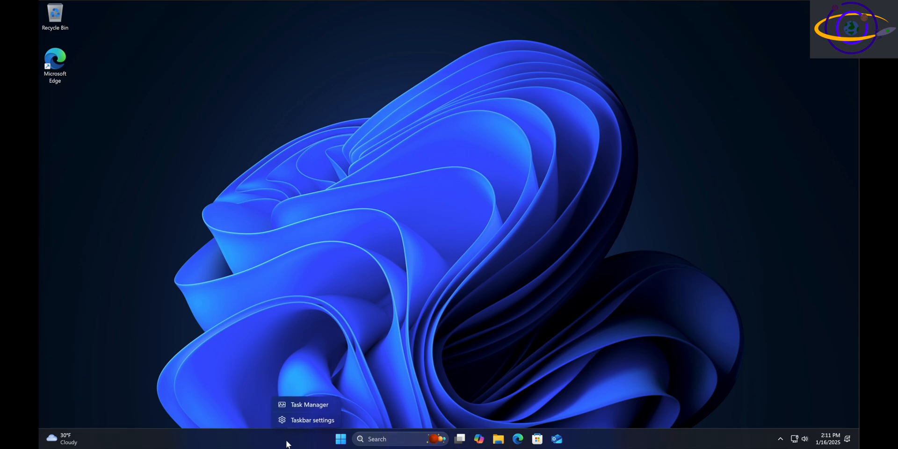
Step: Open Taskbar settings and set the Search taskbar item to Hide
click(312, 420)
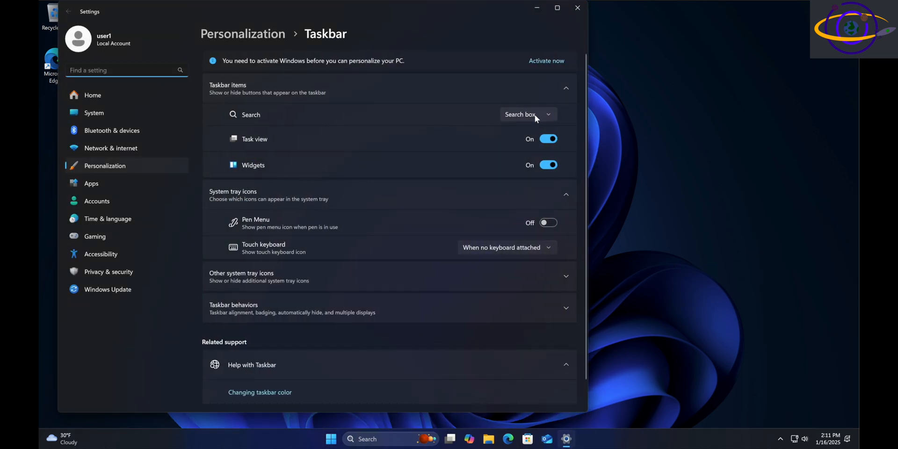
click(525, 114)
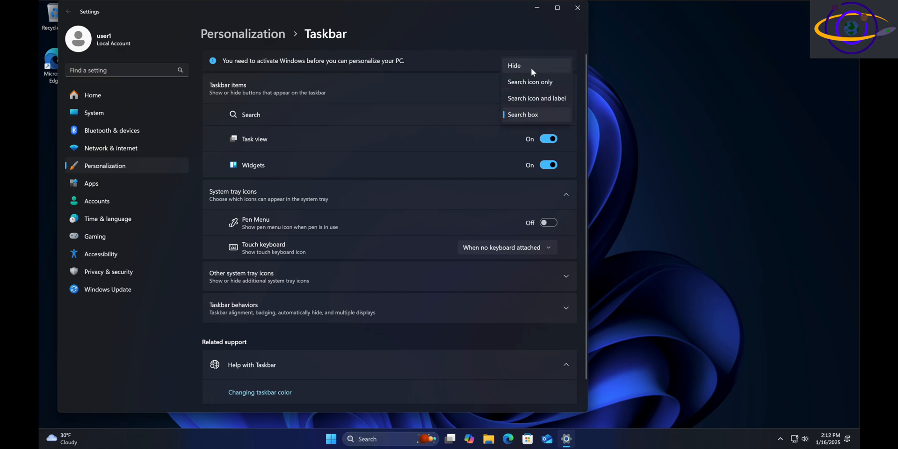
click(514, 65)
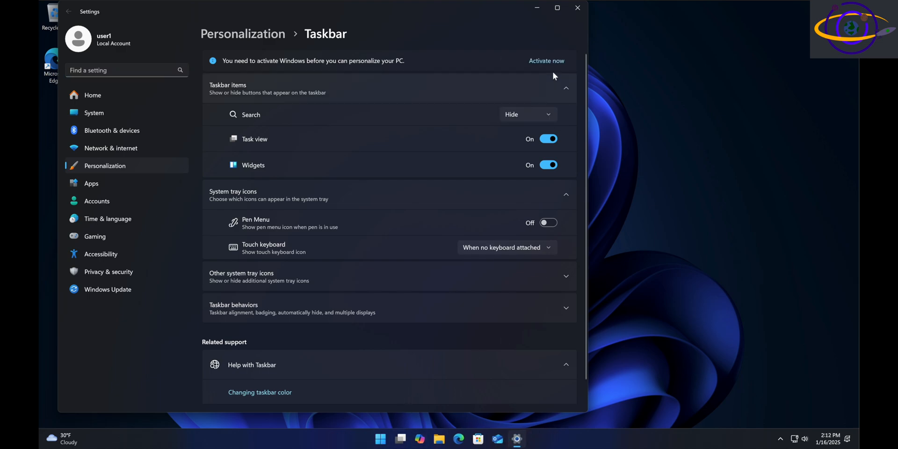
Step: Set taskbar Search to 'Search icon only', then switch it to 'Search box'
click(526, 114)
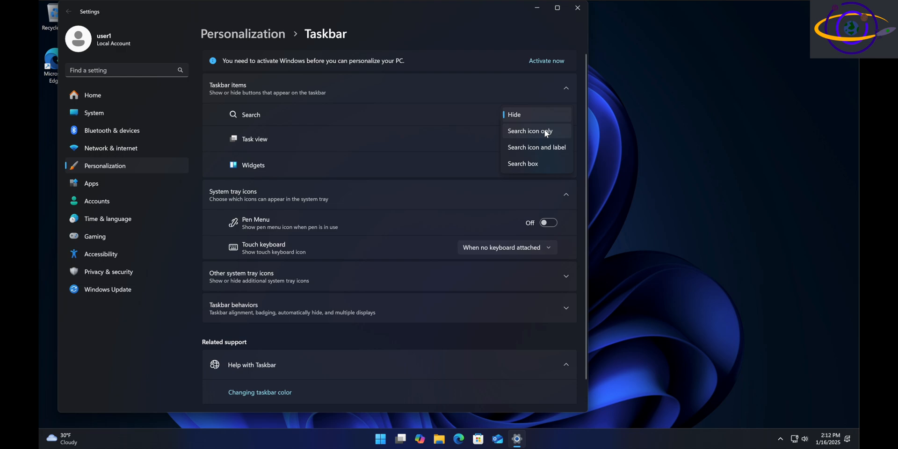
click(529, 131)
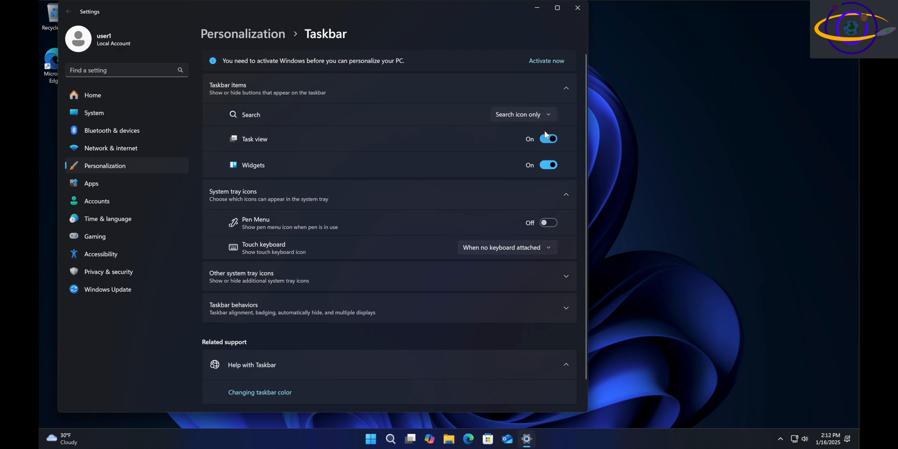
click(522, 114)
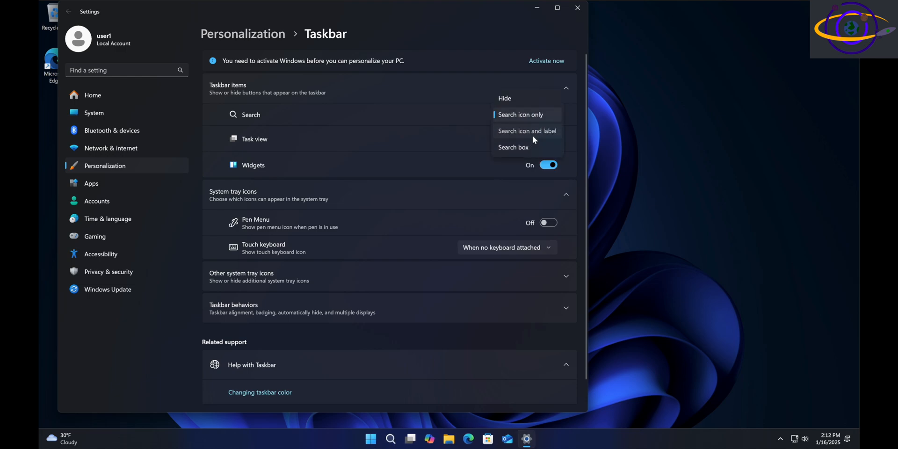
click(526, 130)
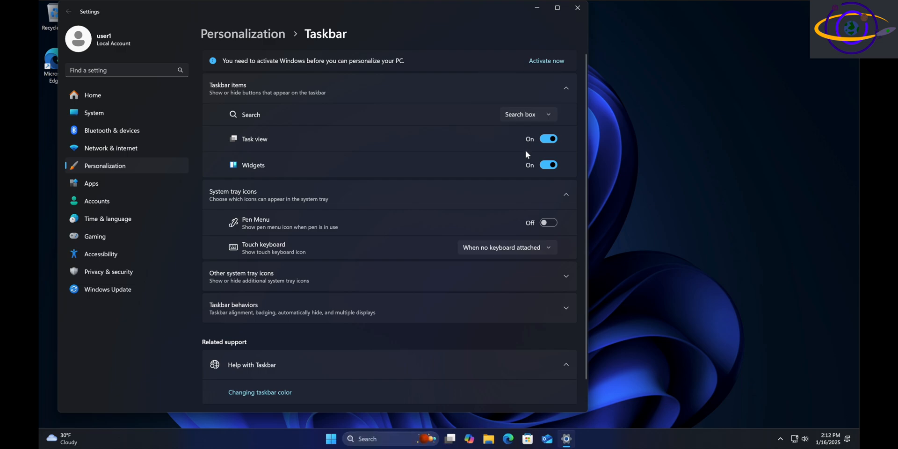
mouse_move(528, 121)
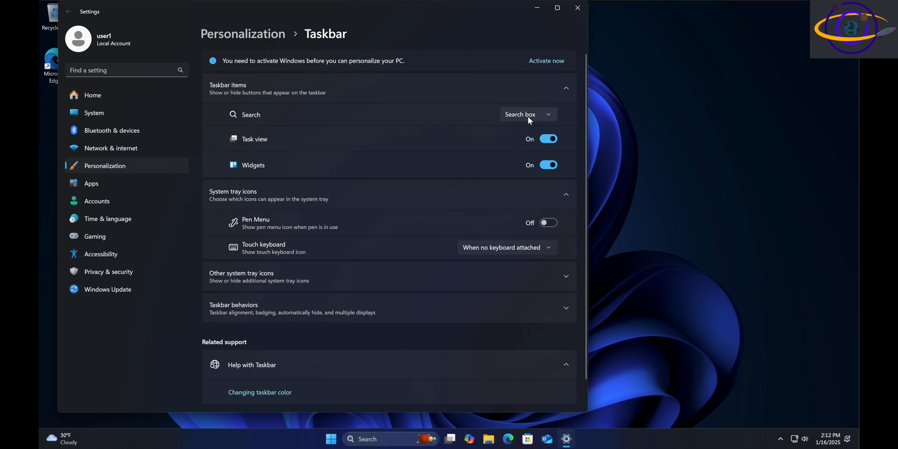
Step: Set taskbar Search back to Hide and close Settings, returning to the desktop
click(527, 114)
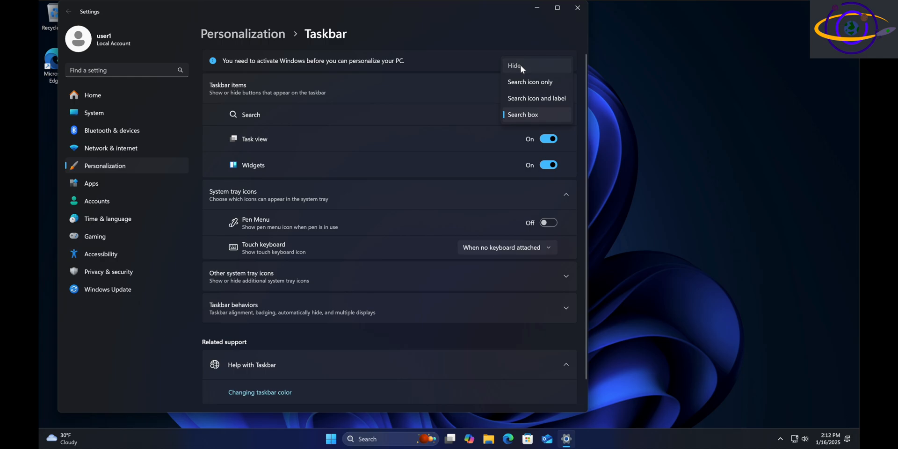
click(577, 8)
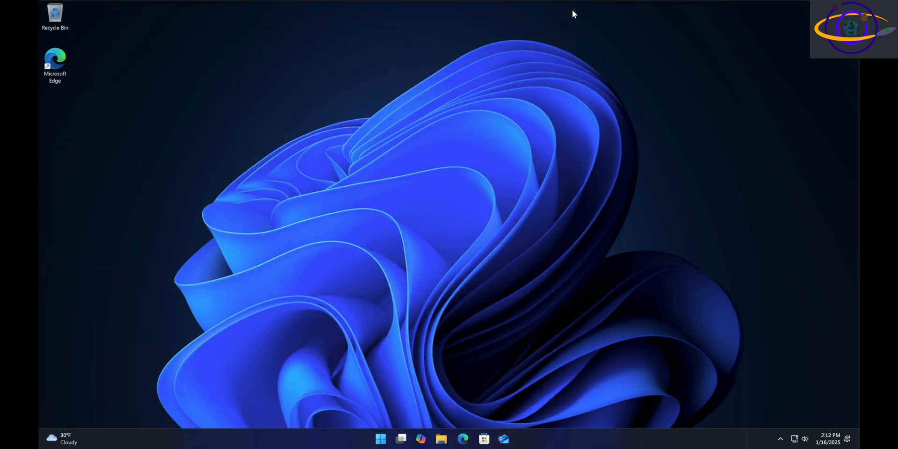